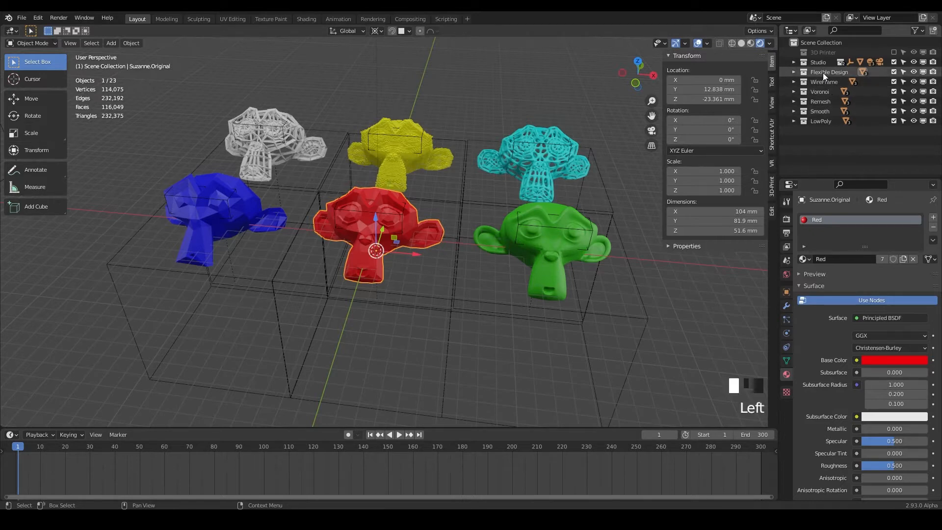
Step: Duplicate the Flexible Design collection from the Outliner as a Solidify collection holding Suzanne.Solidify
{"action": "right_click", "coordinate": [829, 71]}
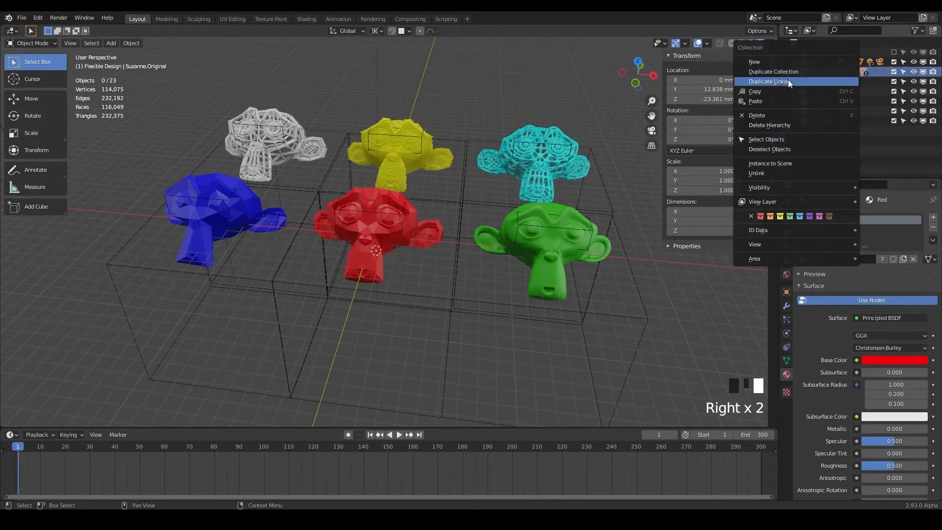
{"action": "left_click", "coordinate": [768, 82]}
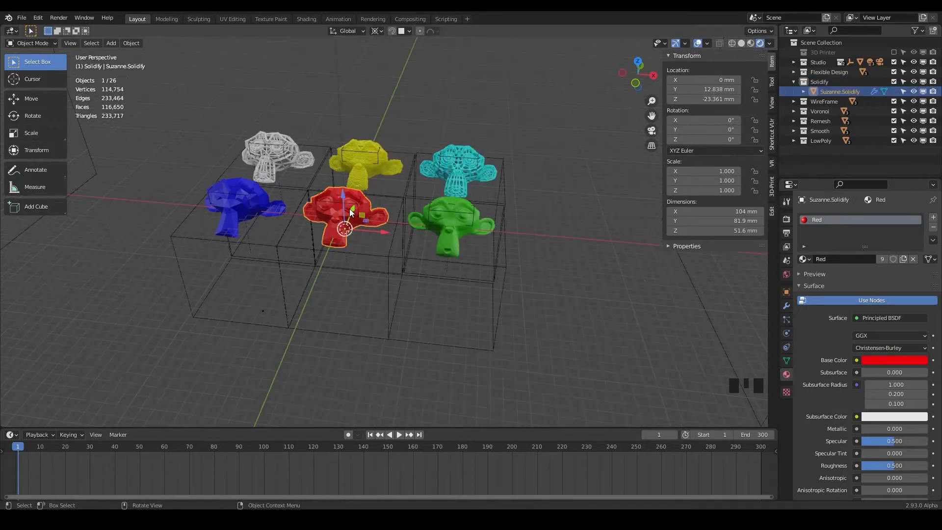
Step: Move Suzanne.Solidify -125.92 mm along Y and pan to center it
{"action": "key", "text": "g"}
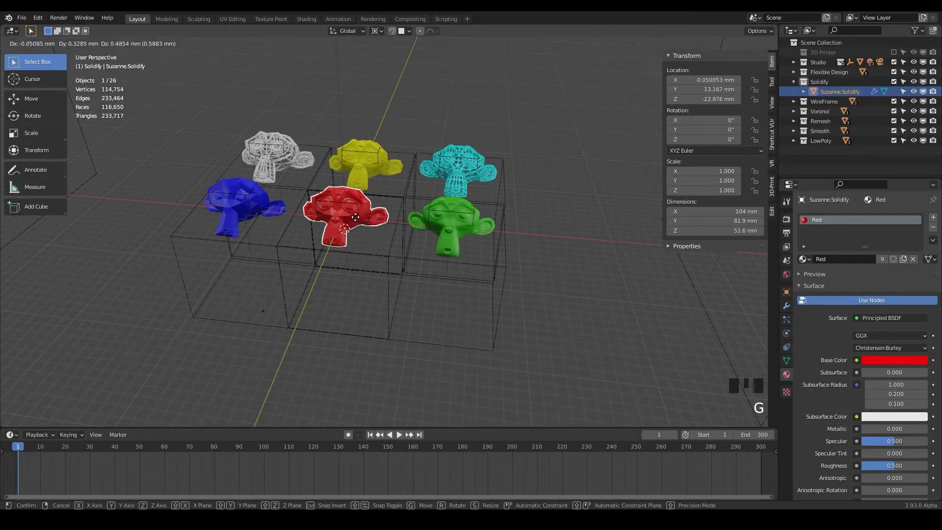
{"action": "left_click_drag", "start_coordinate": [354, 217], "coordinate": [324, 286]}
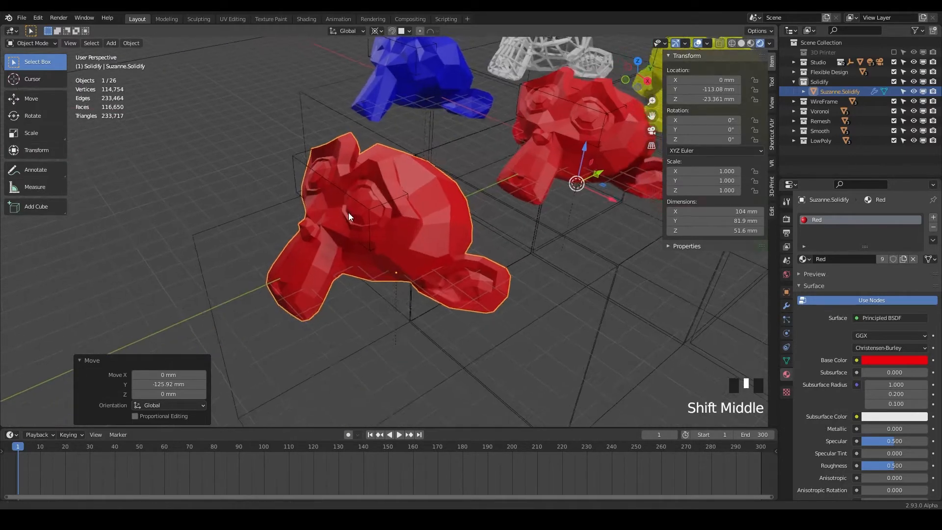
{"action": "left_click_drag", "start_coordinate": [348, 217], "coordinate": [361, 236]}
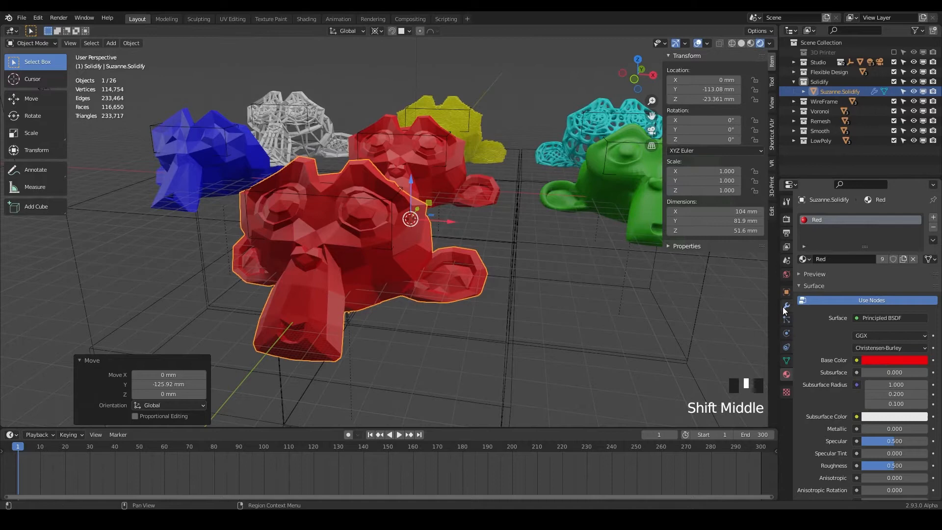
Step: Add a Solidify modifier to Suzanne.Solidify below its BTool_Eyes and BTool_Cube modifiers
{"action": "left_click", "coordinate": [786, 305]}
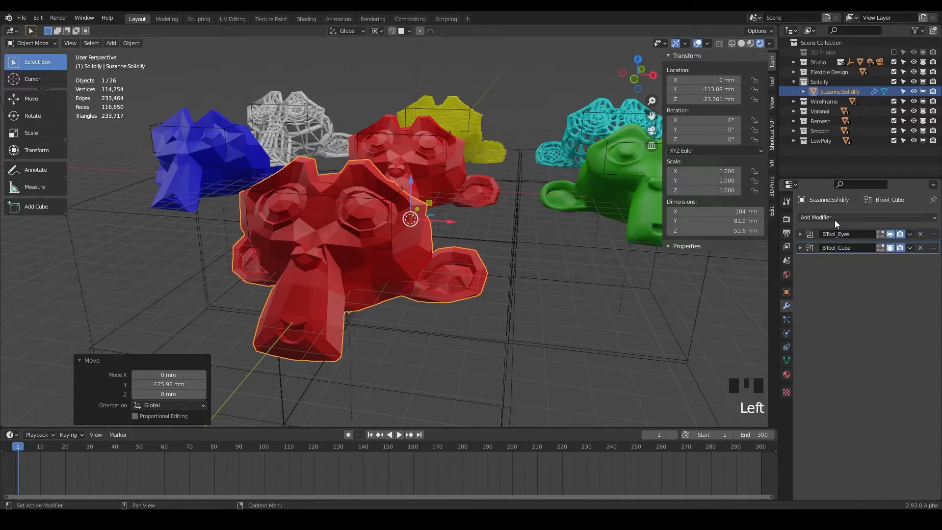
{"action": "left_click", "coordinate": [816, 217]}
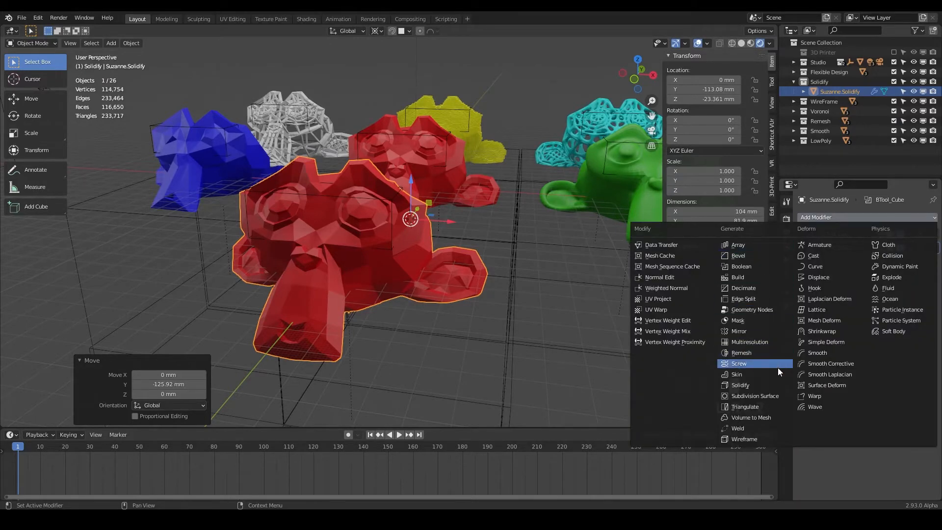
{"action": "mouse_move", "coordinate": [756, 385]}
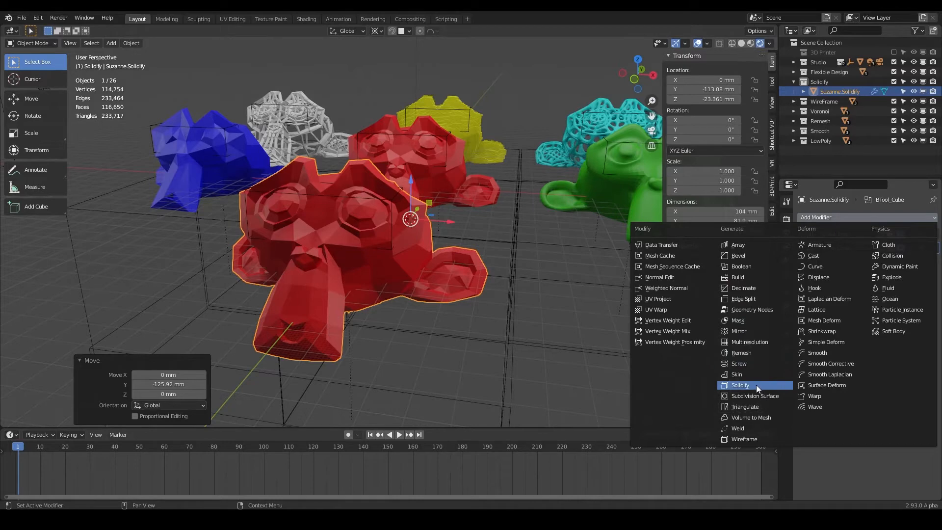
{"action": "mouse_move", "coordinate": [748, 386]}
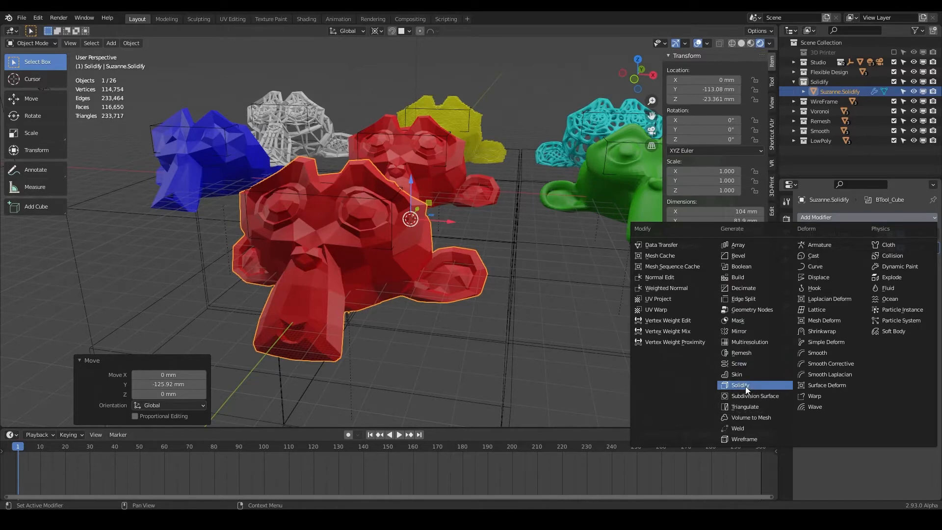
{"action": "left_click", "coordinate": [740, 384]}
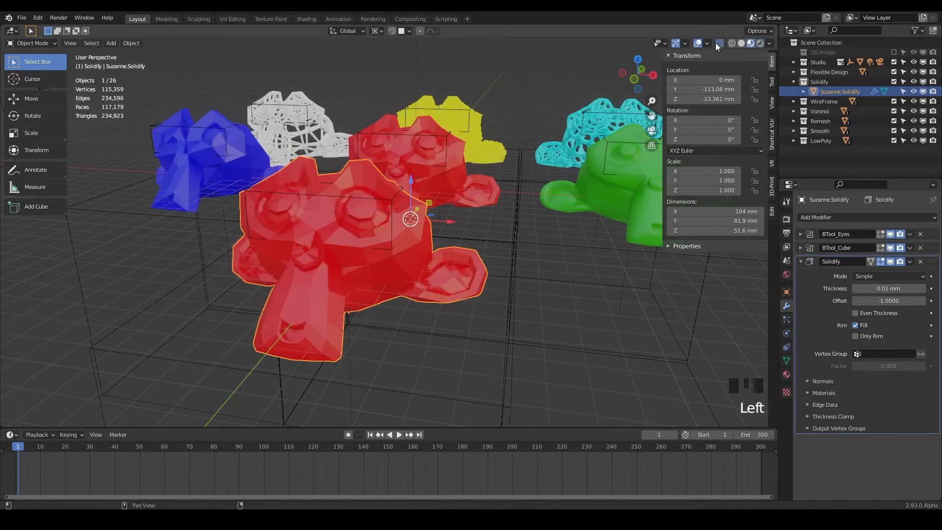
Step: Switch to solid X-ray shading and drag the Solidify thickness up to about 1.4 mm
{"action": "scroll", "scroll_direction": "up", "scroll_amount": 3}
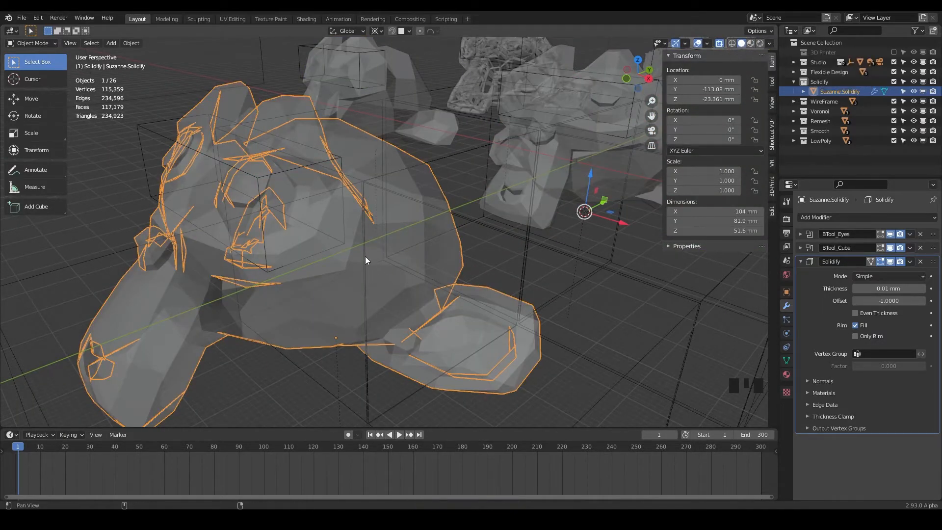
{"action": "double_click", "coordinate": [719, 43]}
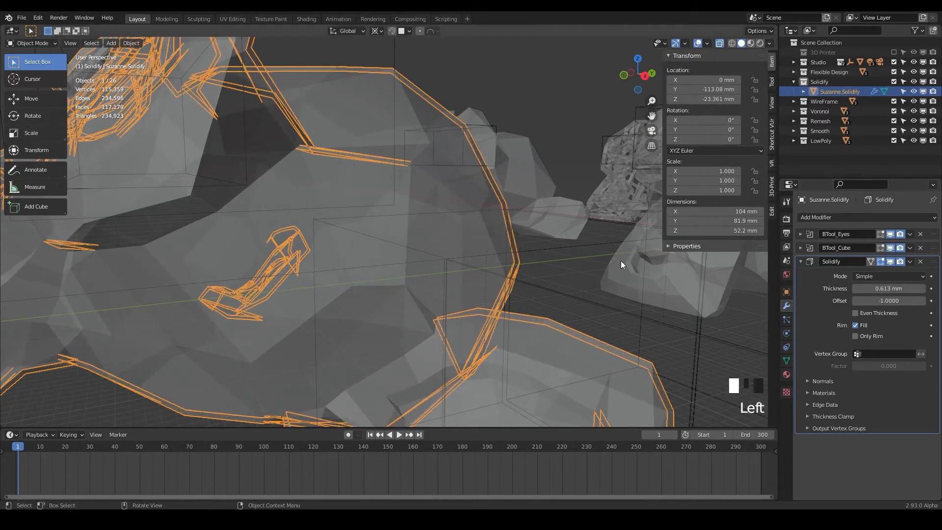
{"action": "left_click_drag", "start_coordinate": [621, 264], "coordinate": [347, 168]}
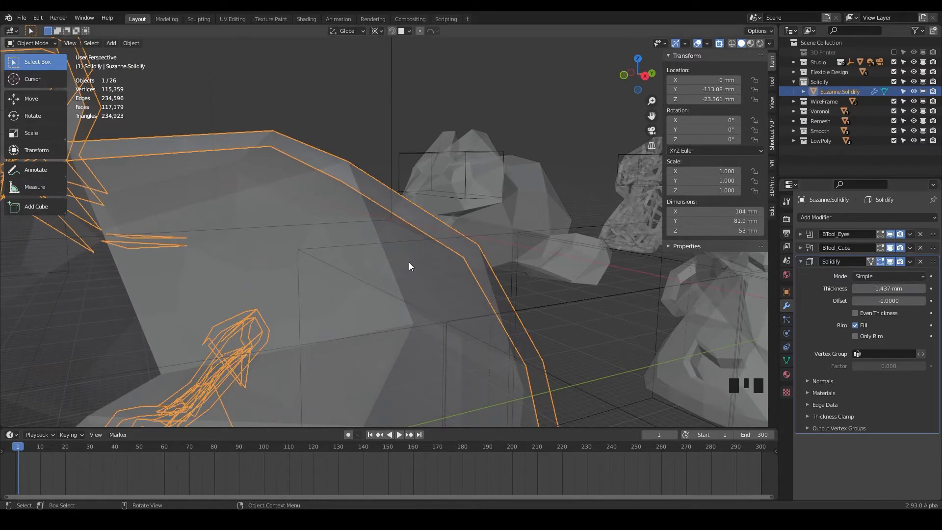
{"action": "scroll", "scroll_direction": "down", "scroll_amount": 3}
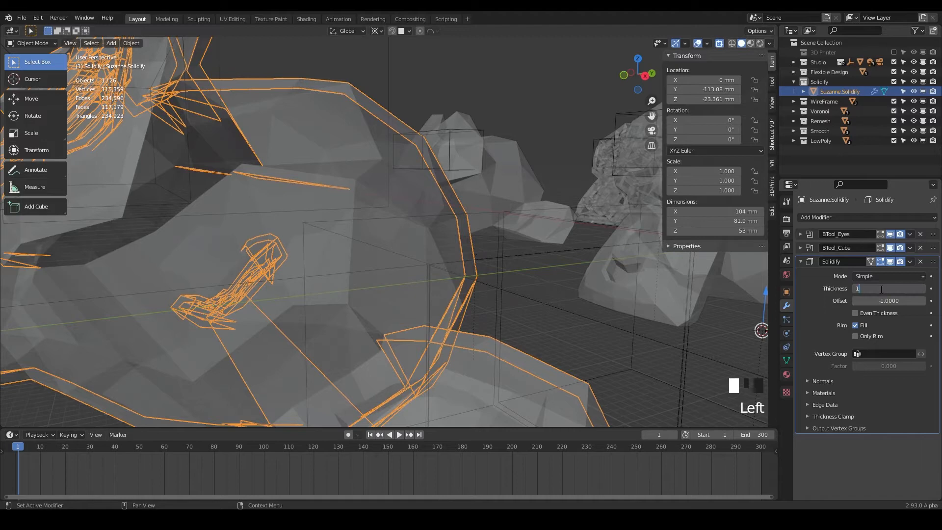
Step: Enter 1.5 as the Solidify thickness and orbit to inspect the hollow shell
{"action": "type", "text": "1.5 mm"}
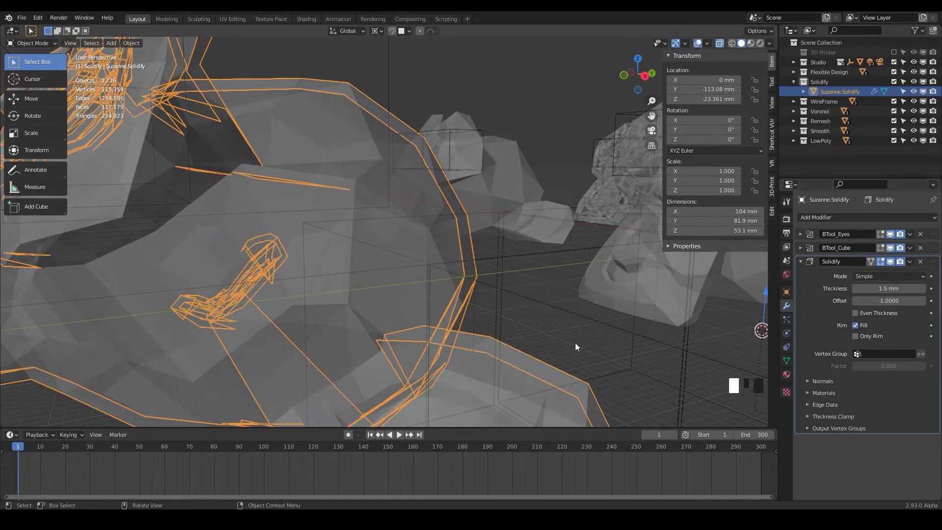
{"action": "left_click_drag", "start_coordinate": [576, 347], "coordinate": [728, 201]}
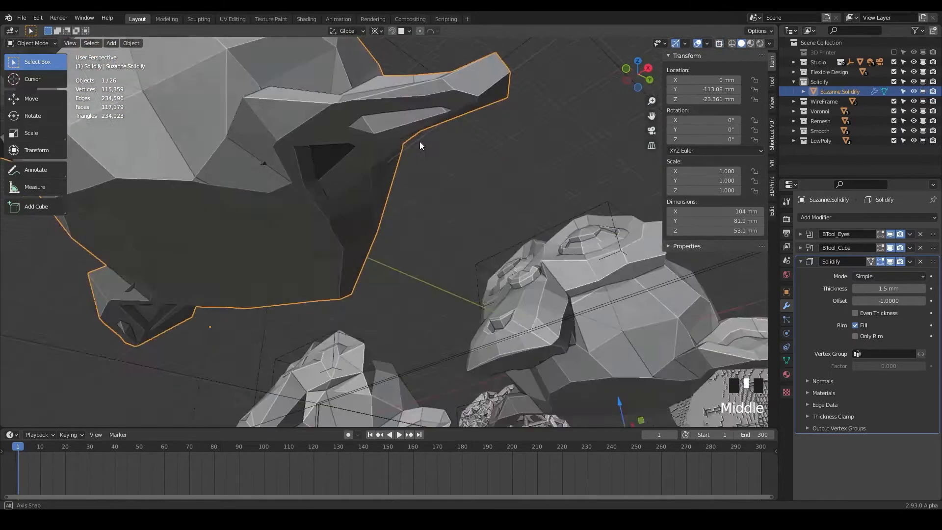
{"action": "scroll", "scroll_direction": "up", "scroll_amount": 3}
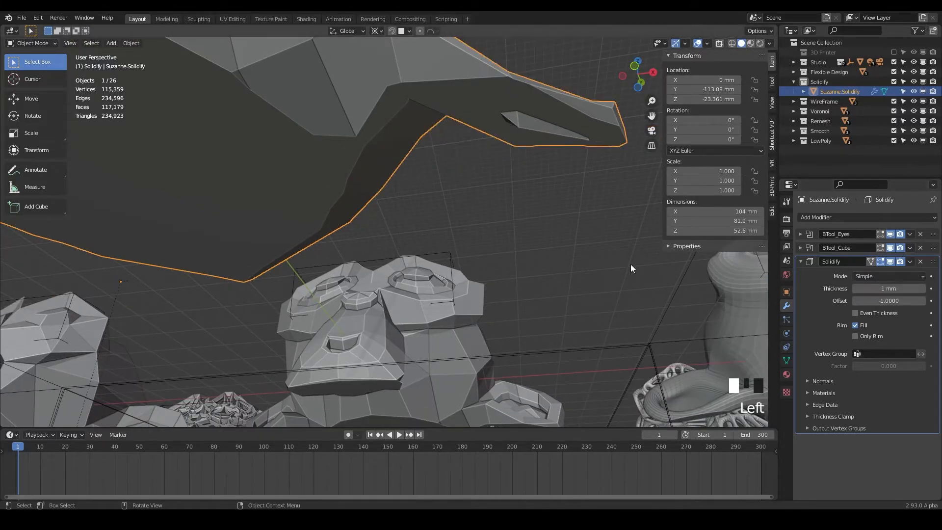
{"action": "scroll", "scroll_direction": "down", "scroll_amount": 3}
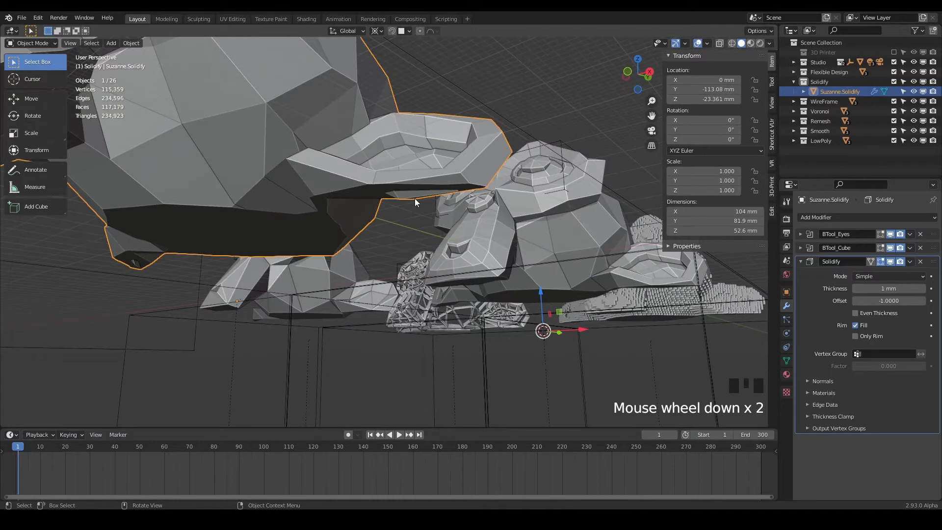
Step: Scroll the modifier stack and orbit the viewport to inspect the monkey's hollowed underside
{"action": "scroll", "scroll_direction": "down", "scroll_amount": 3}
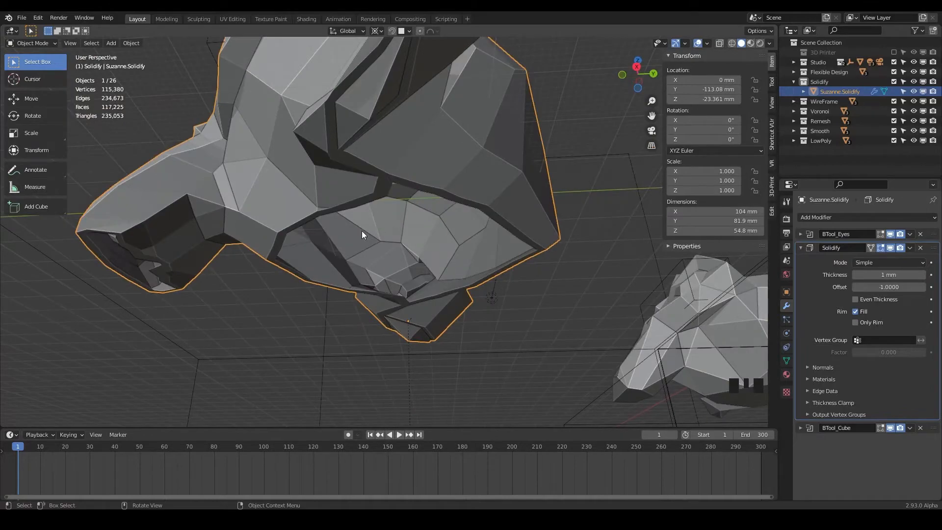
{"action": "scroll", "scroll_direction": "down", "scroll_amount": 3}
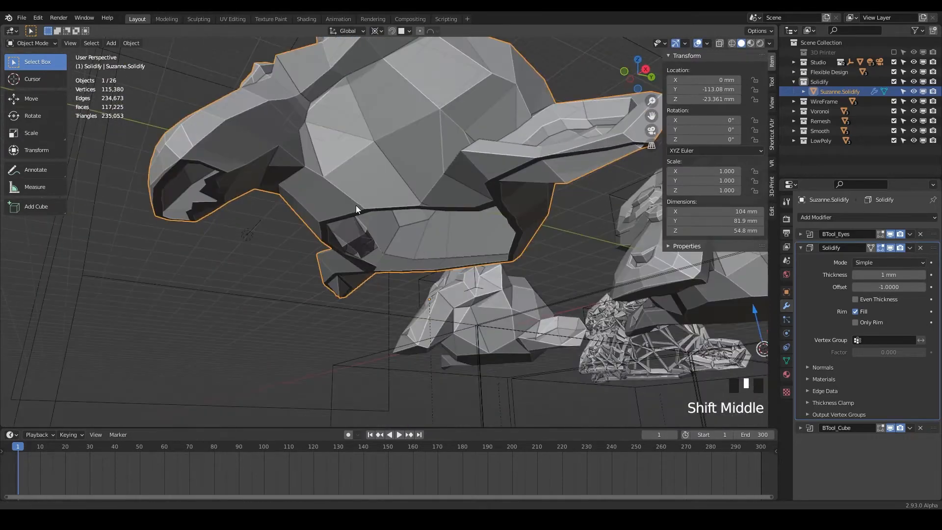
{"action": "left_click_drag", "start_coordinate": [356, 208], "coordinate": [377, 175]}
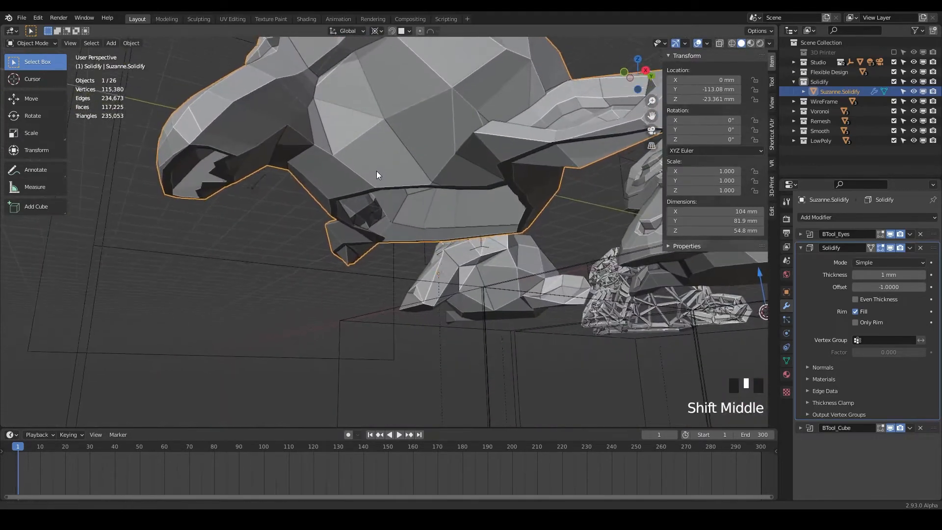
{"action": "left_click_drag", "start_coordinate": [377, 174], "coordinate": [361, 166]}
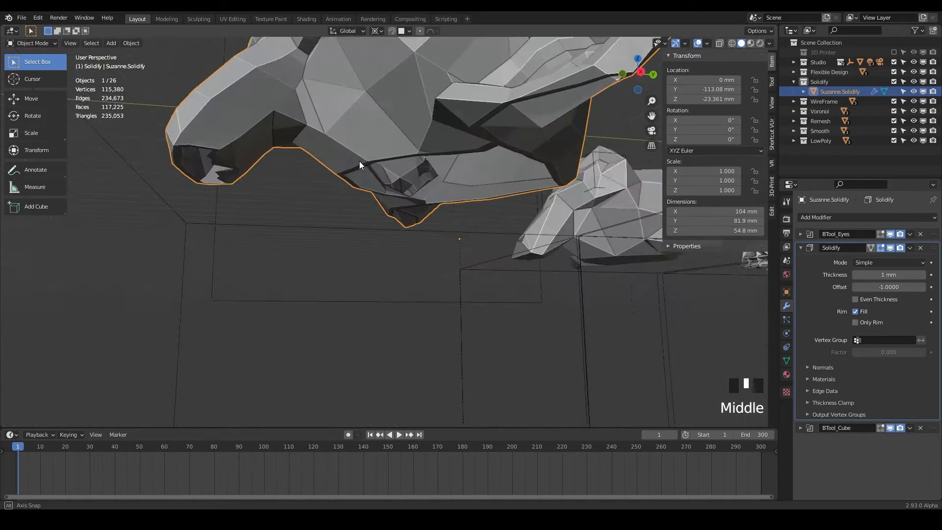
{"action": "left_click_drag", "start_coordinate": [359, 165], "coordinate": [455, 246]}
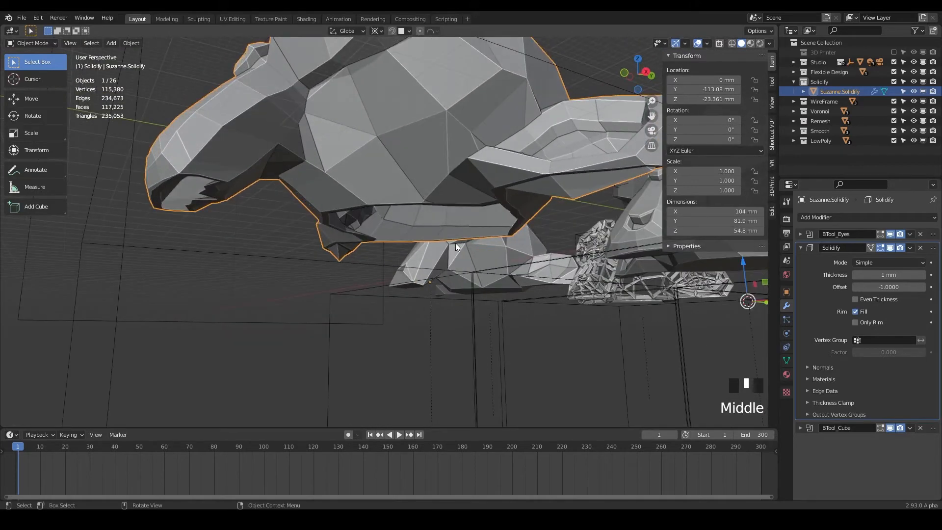
{"action": "scroll", "scroll_direction": "down", "scroll_amount": 3}
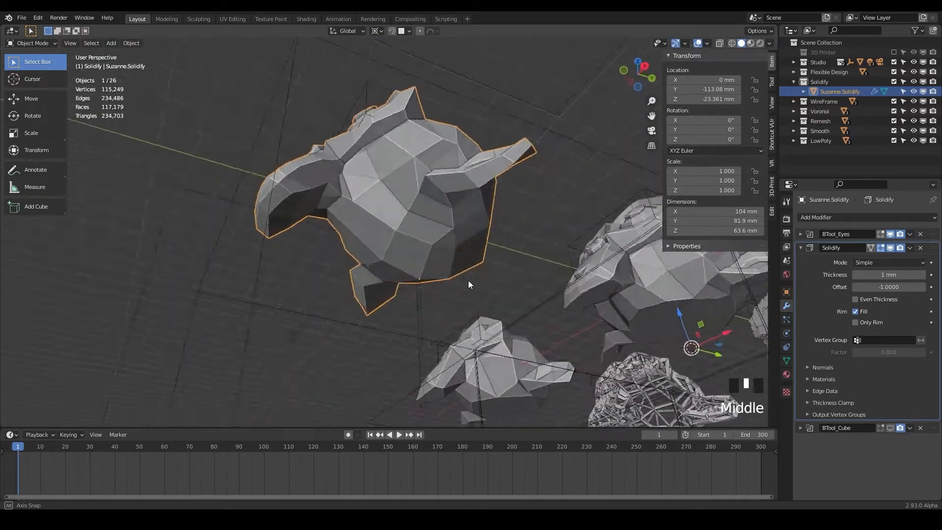
Step: Orbit around the shelled monkey to view its face and its flat-cut base
{"action": "left_click_drag", "start_coordinate": [468, 284], "coordinate": [428, 257]}
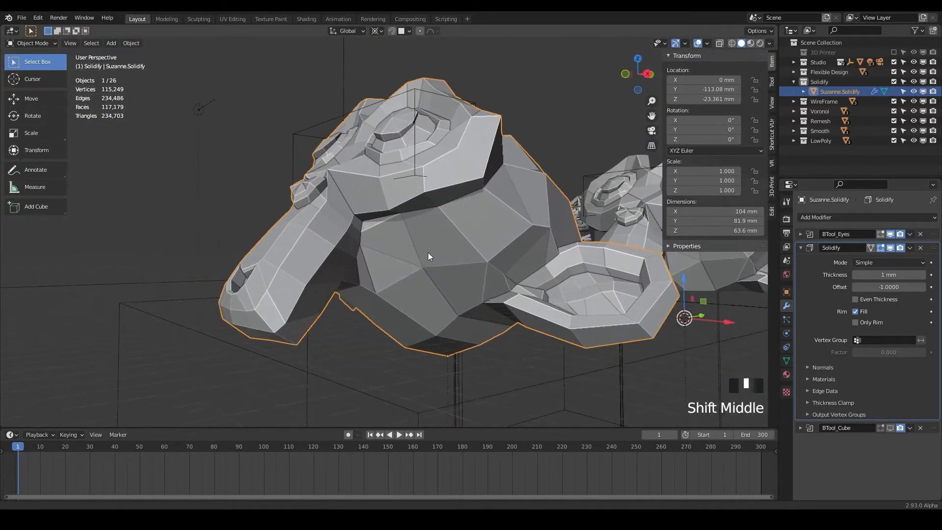
{"action": "left_click_drag", "start_coordinate": [429, 256], "coordinate": [456, 271]}
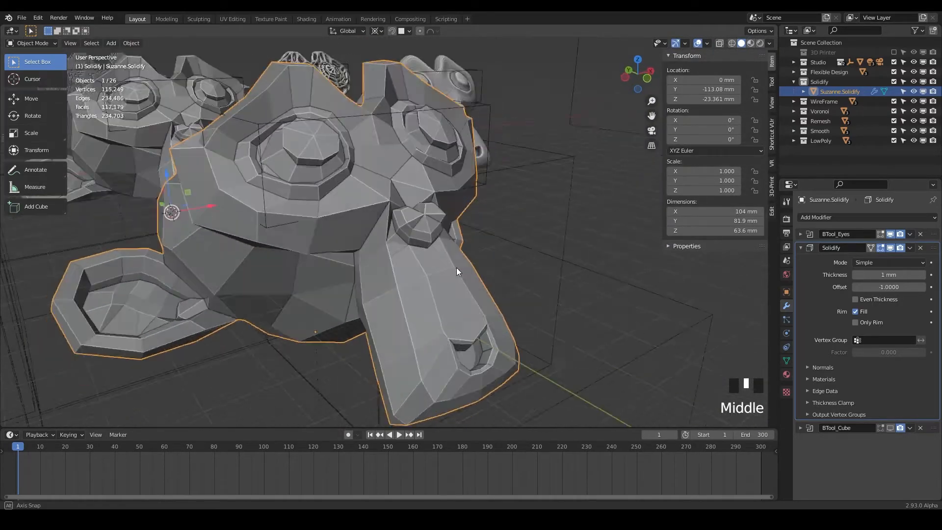
{"action": "left_click_drag", "start_coordinate": [457, 271], "coordinate": [378, 243]}
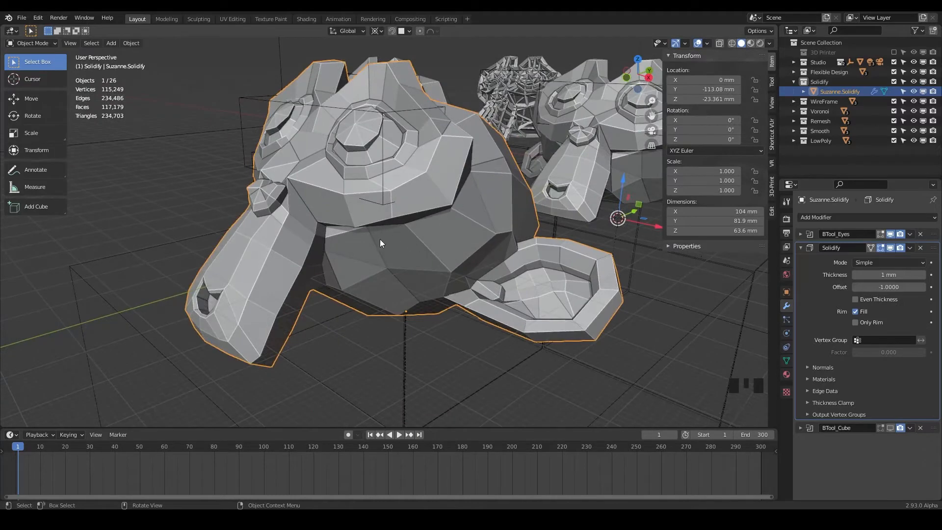
{"action": "mouse_move", "coordinate": [802, 290]}
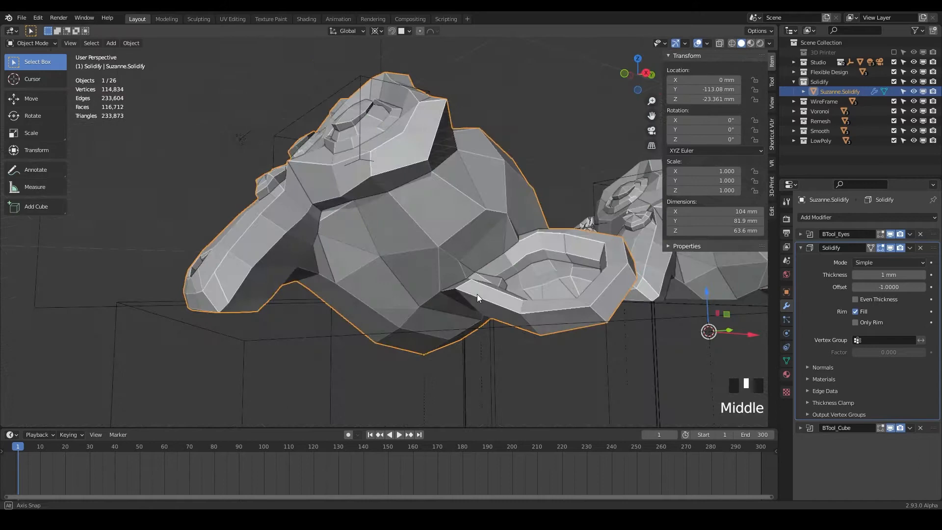
{"action": "left_click_drag", "start_coordinate": [478, 297], "coordinate": [507, 303]}
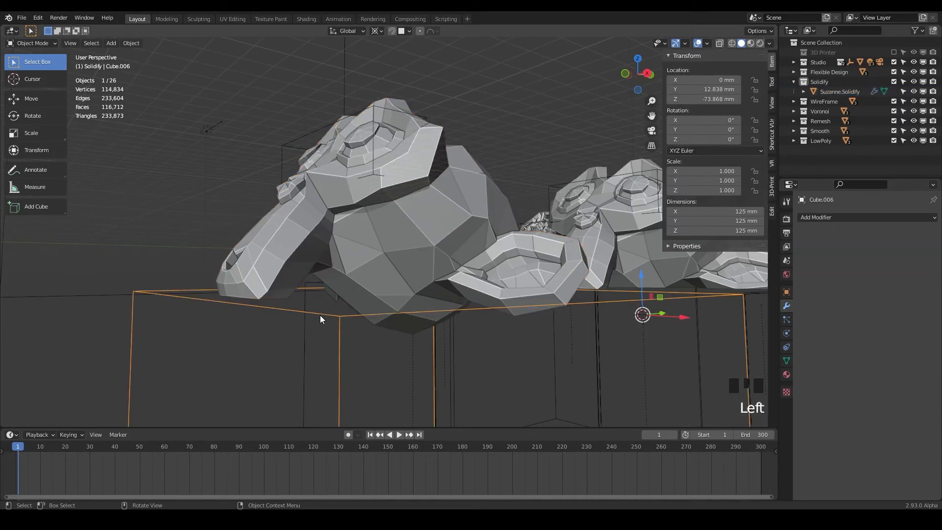
Step: Move cutting cube Cube.006 along Z to about -73.687 mm, then orbit to view the monkey row
{"action": "key", "text": "g"}
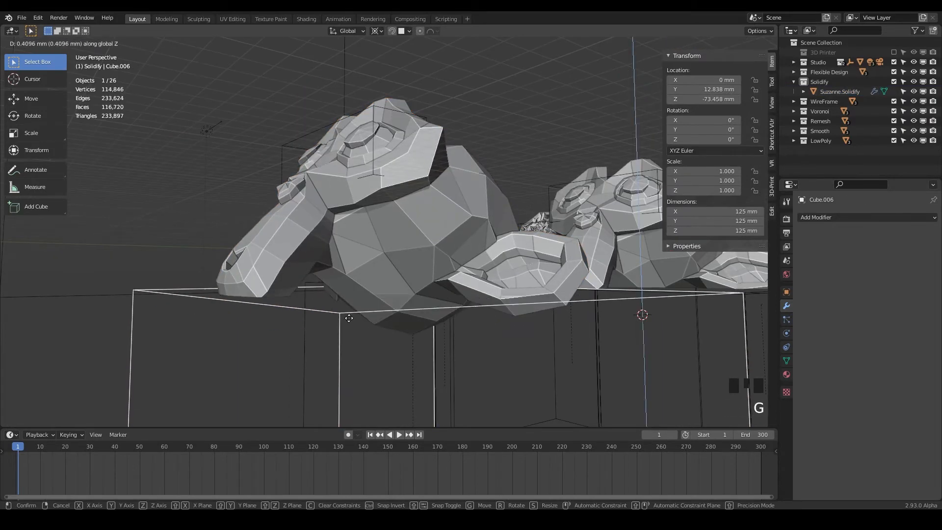
{"action": "mouse_move", "coordinate": [349, 316]}
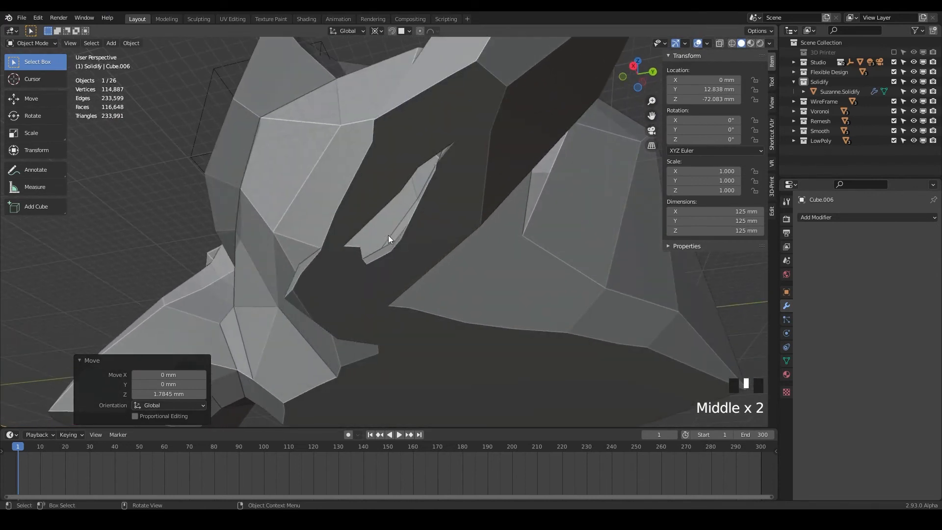
{"action": "scroll", "scroll_direction": "down", "scroll_amount": 3}
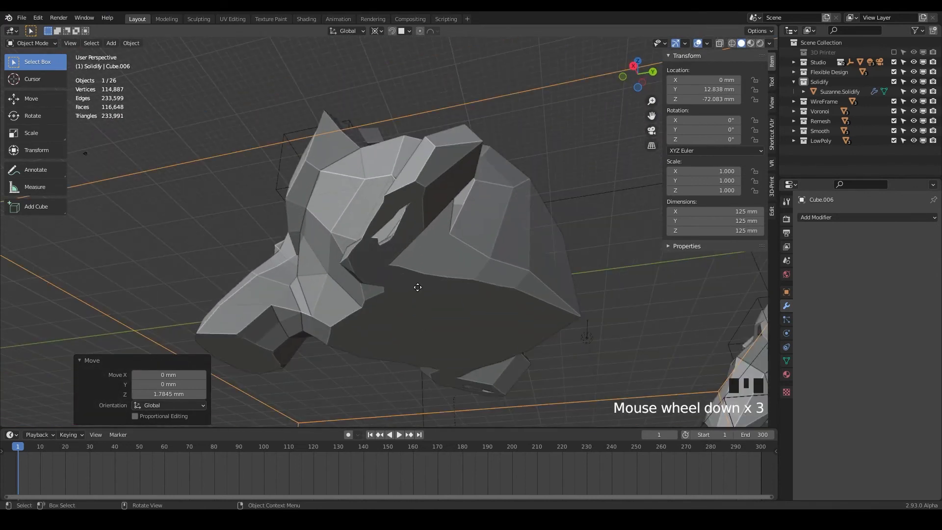
{"action": "key", "text": "g"}
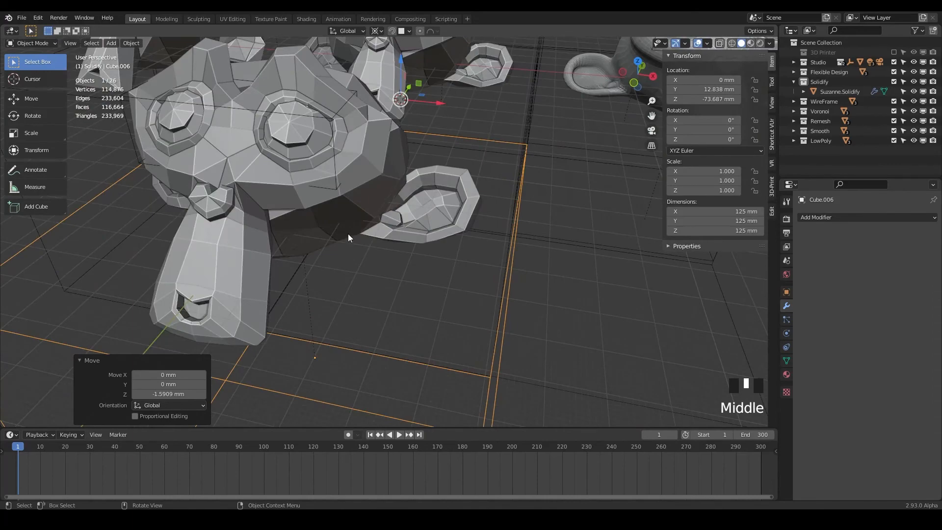
{"action": "left_click_drag", "start_coordinate": [348, 238], "coordinate": [308, 273]}
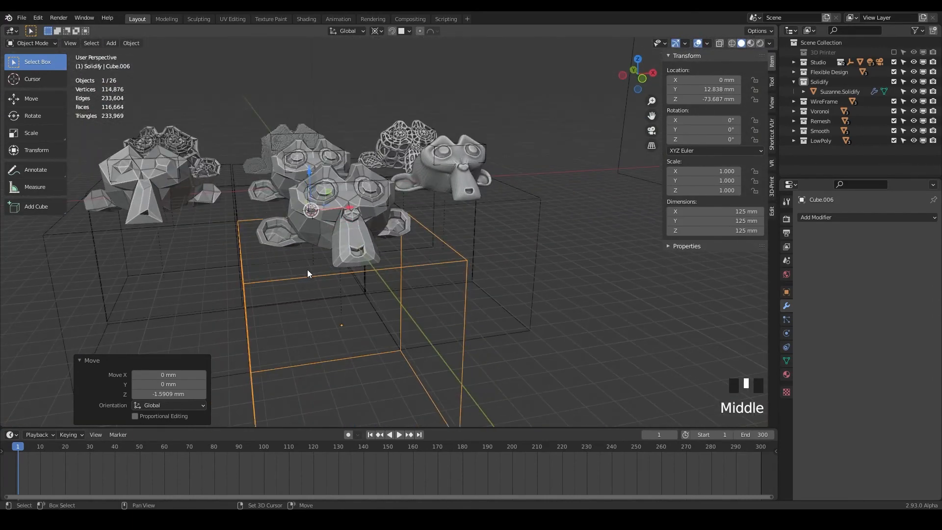
{"action": "left_click_drag", "start_coordinate": [308, 274], "coordinate": [417, 282]}
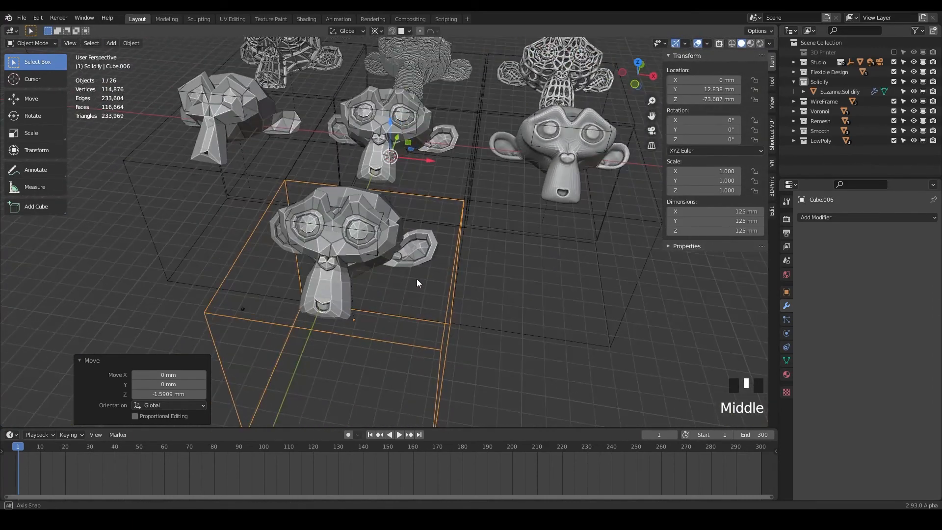